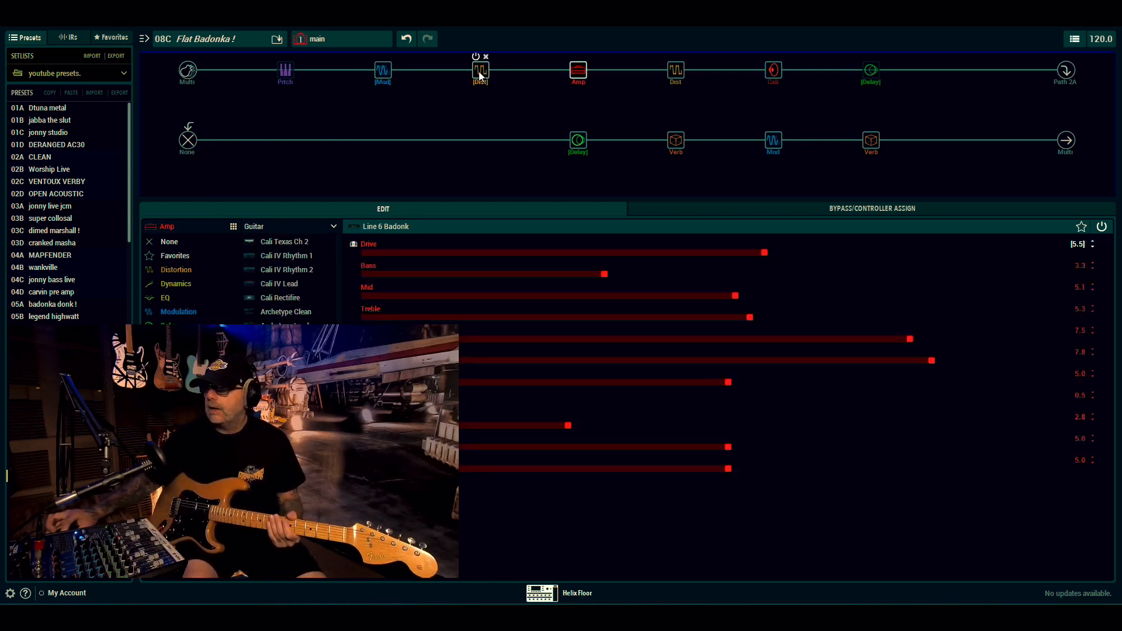
# Step: Inspect the Kinky Boost distortion, the dual cab block and the Plate reverb settings
pyautogui.click(481, 70)
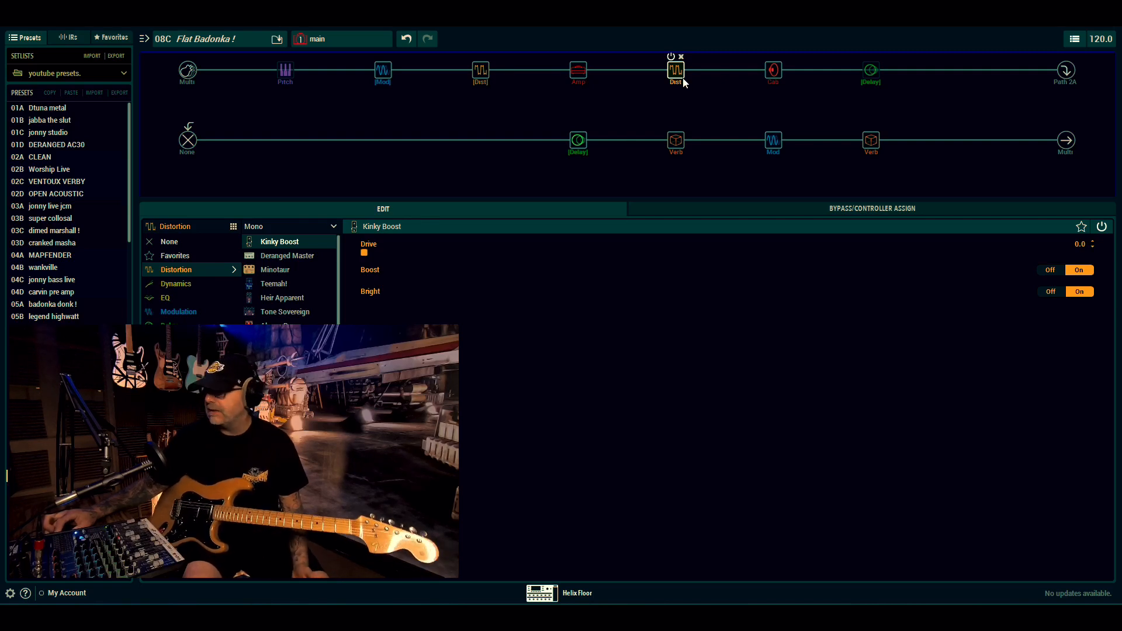
pyautogui.click(772, 70)
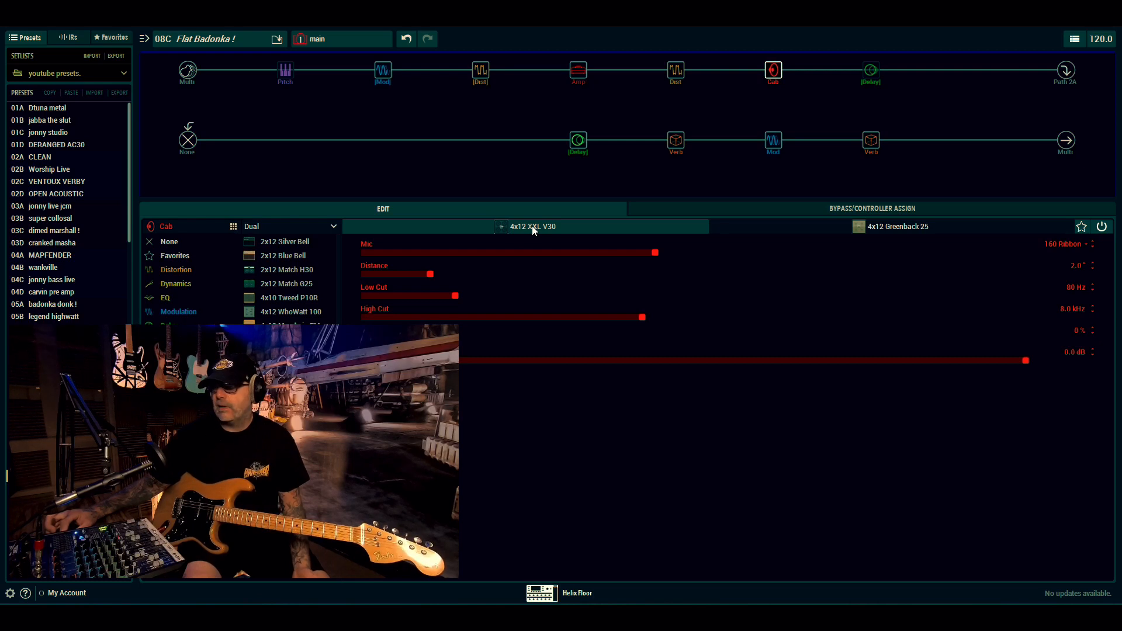
pyautogui.moveTo(735, 239)
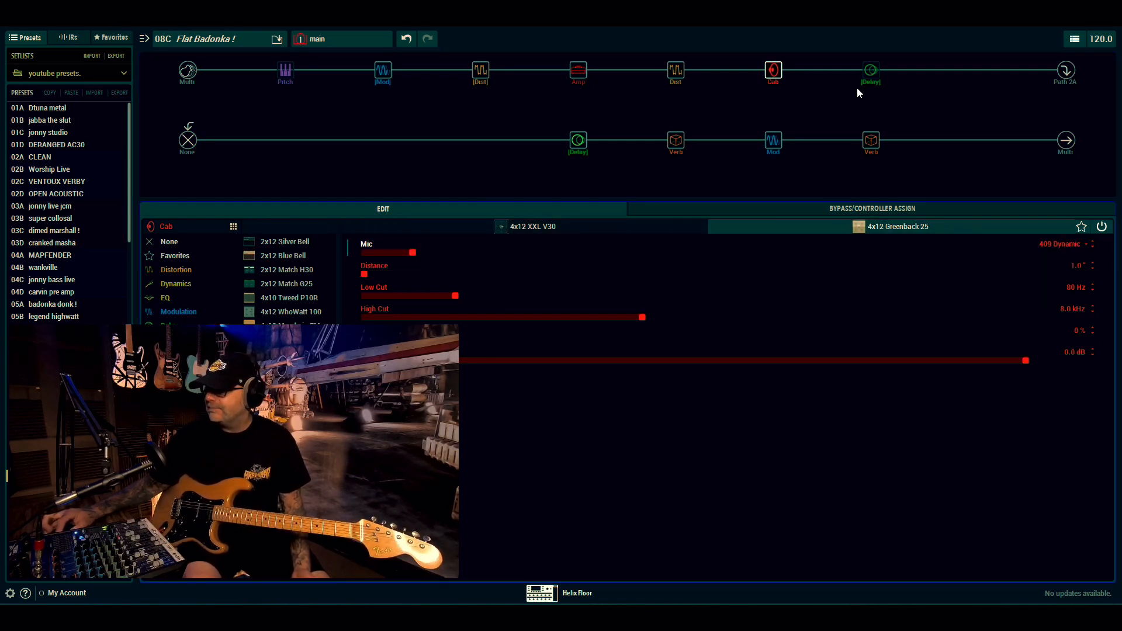
pyautogui.click(578, 141)
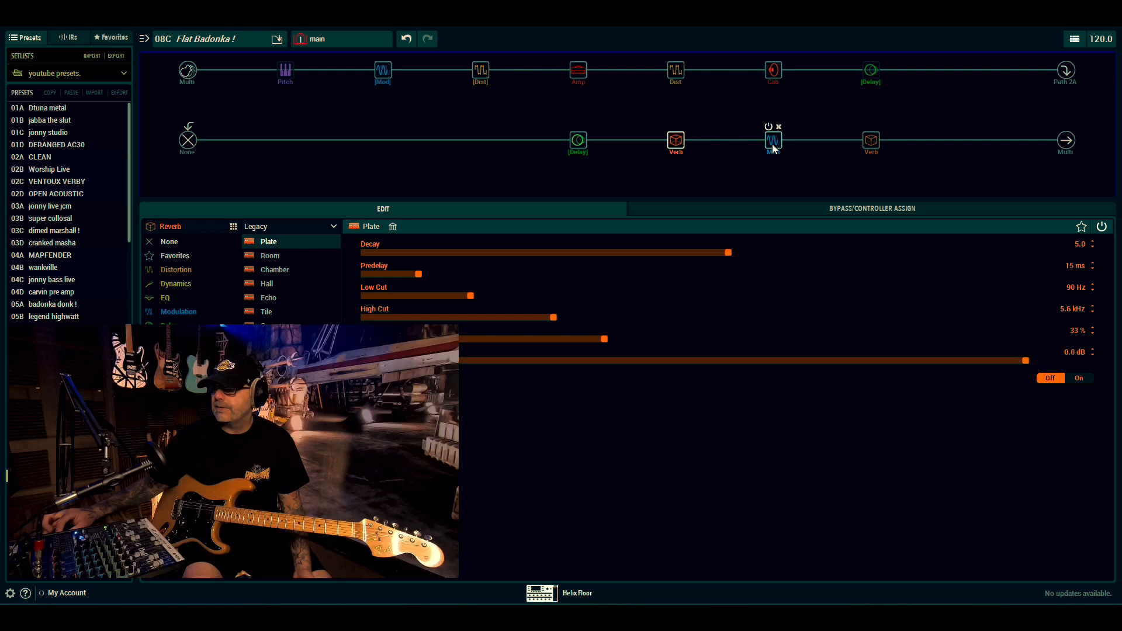
# Step: Inspect the Retro Reel, Tile reverb and Script Mod Phase modulation settings
pyautogui.click(774, 141)
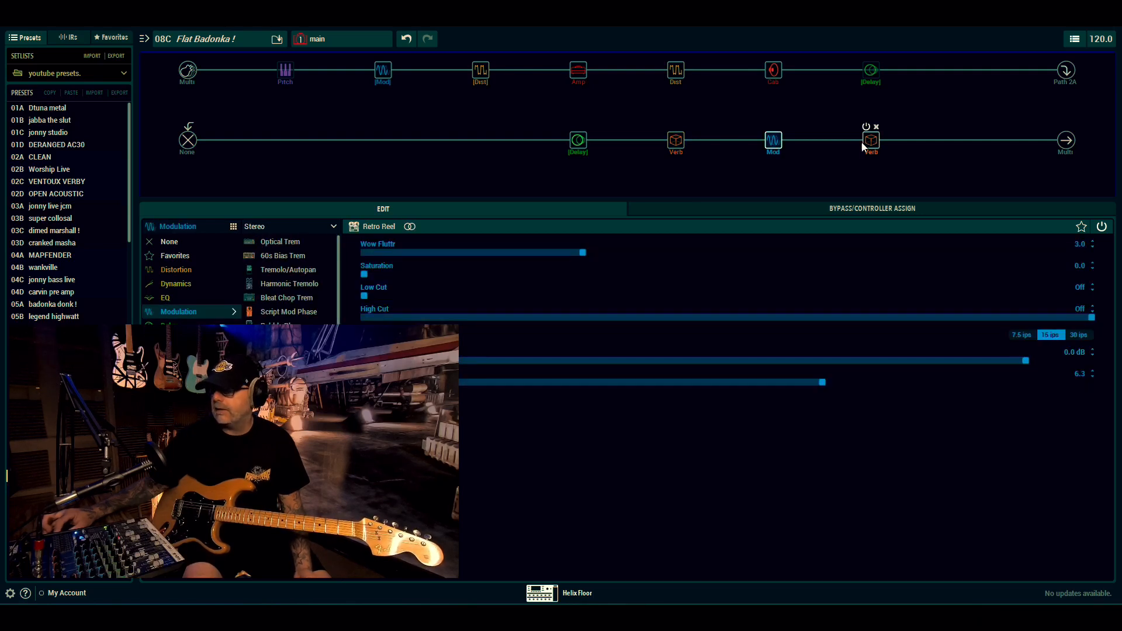
pyautogui.click(871, 140)
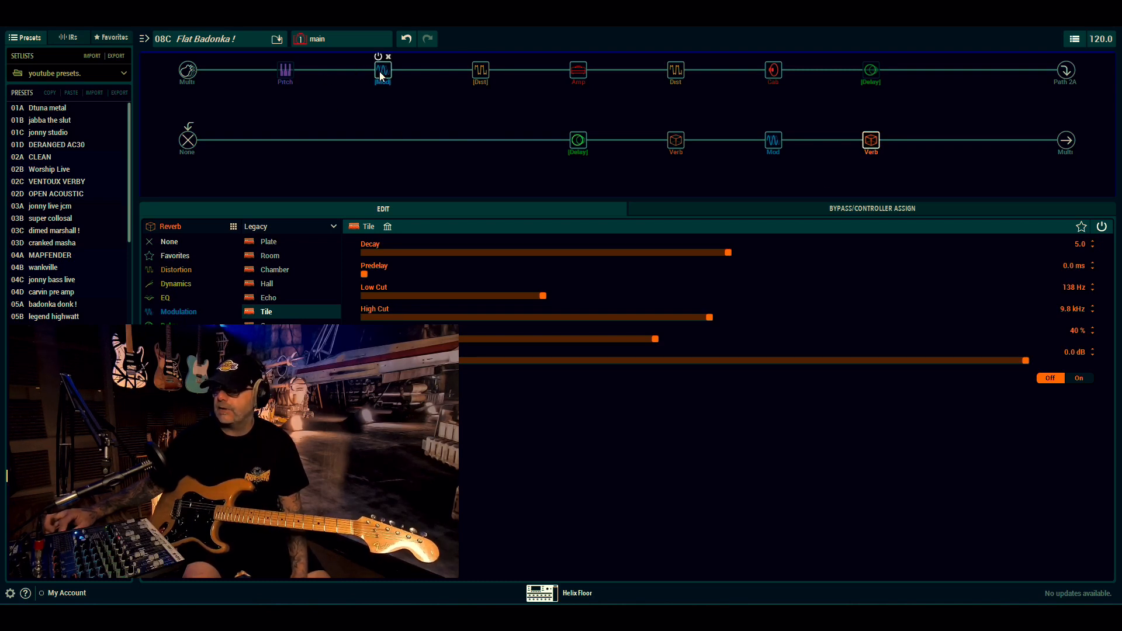
pyautogui.click(383, 69)
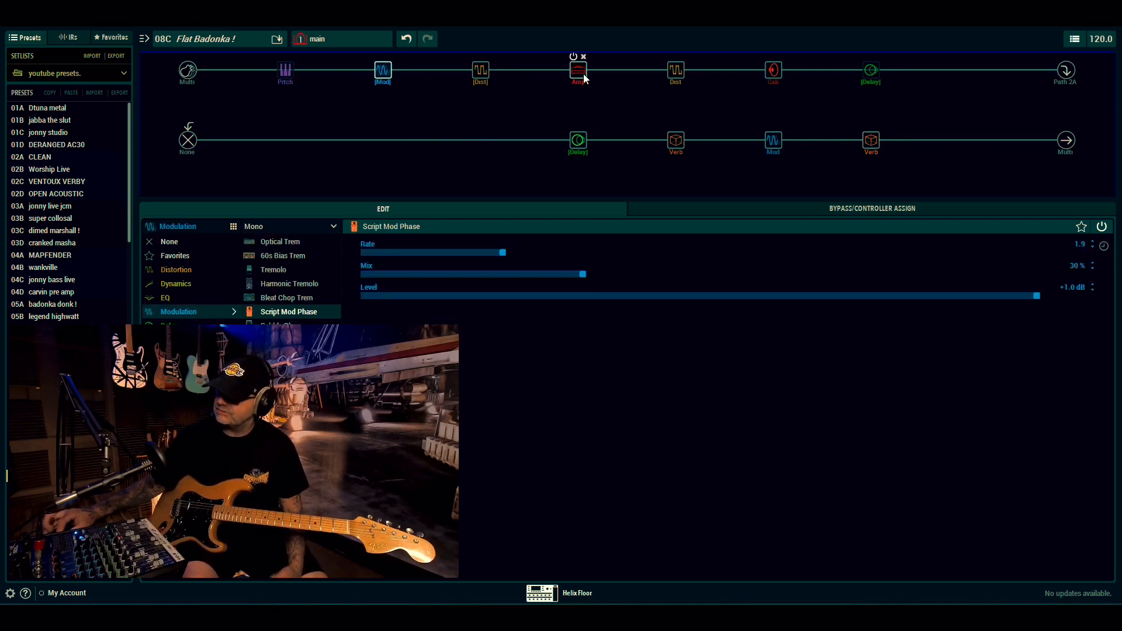
# Step: Show the Line 6 Badonk amp settings, where Drive reads 6.6 in the 'more delay' snapshot
pyautogui.click(579, 69)
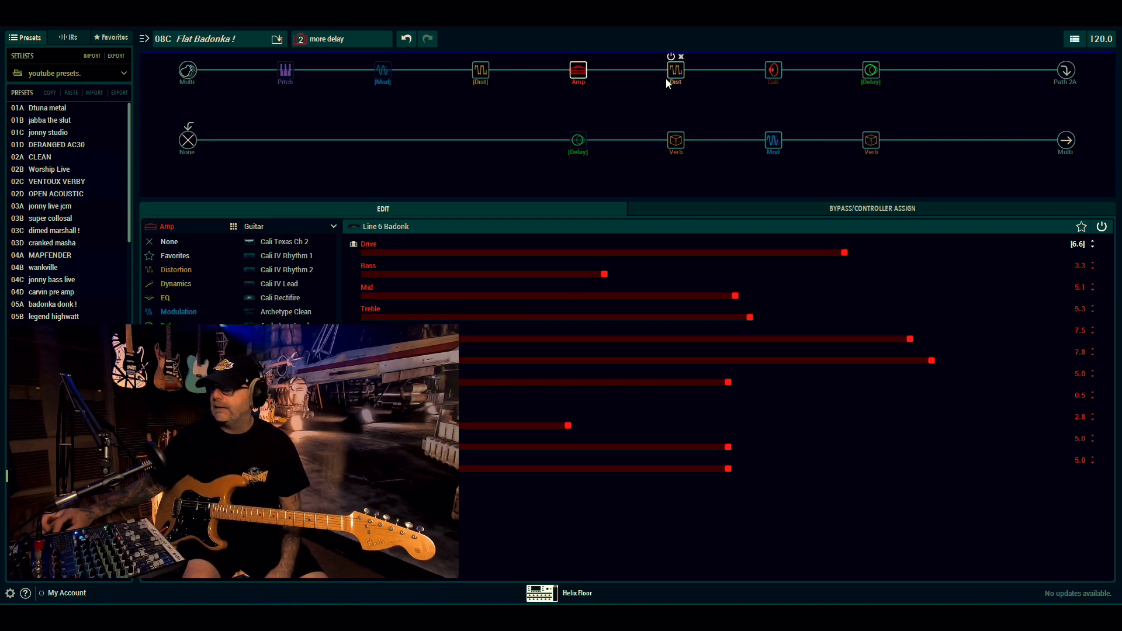
# Step: Inspect the Stupor OD drive, then the Dual Delay settings in the 'more delay' snapshot
pyautogui.click(481, 70)
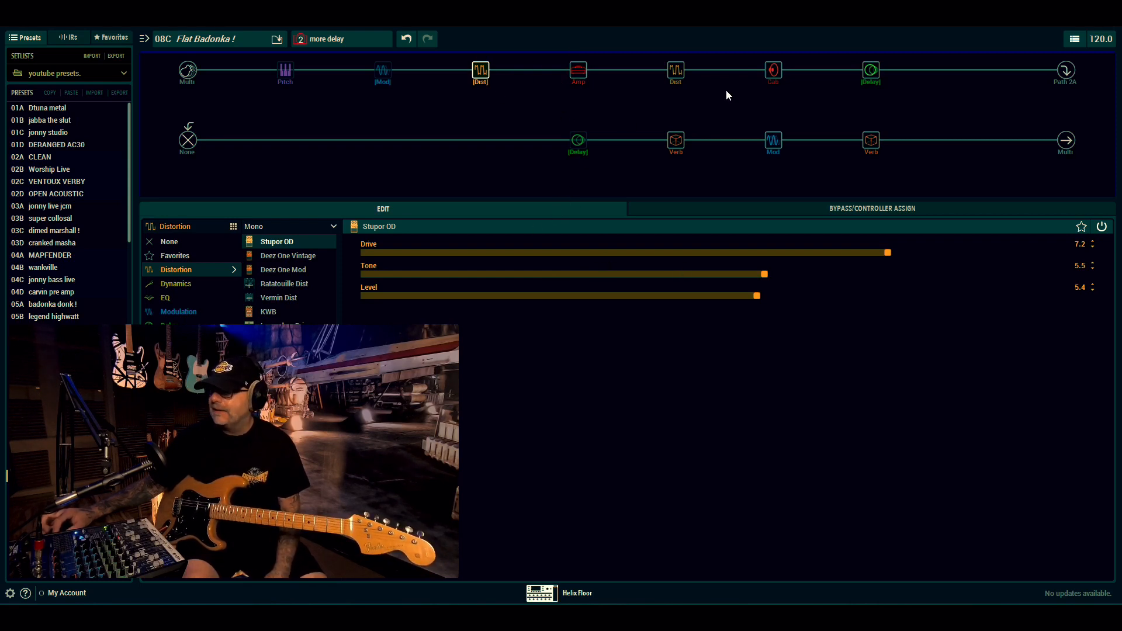
pyautogui.moveTo(871, 72)
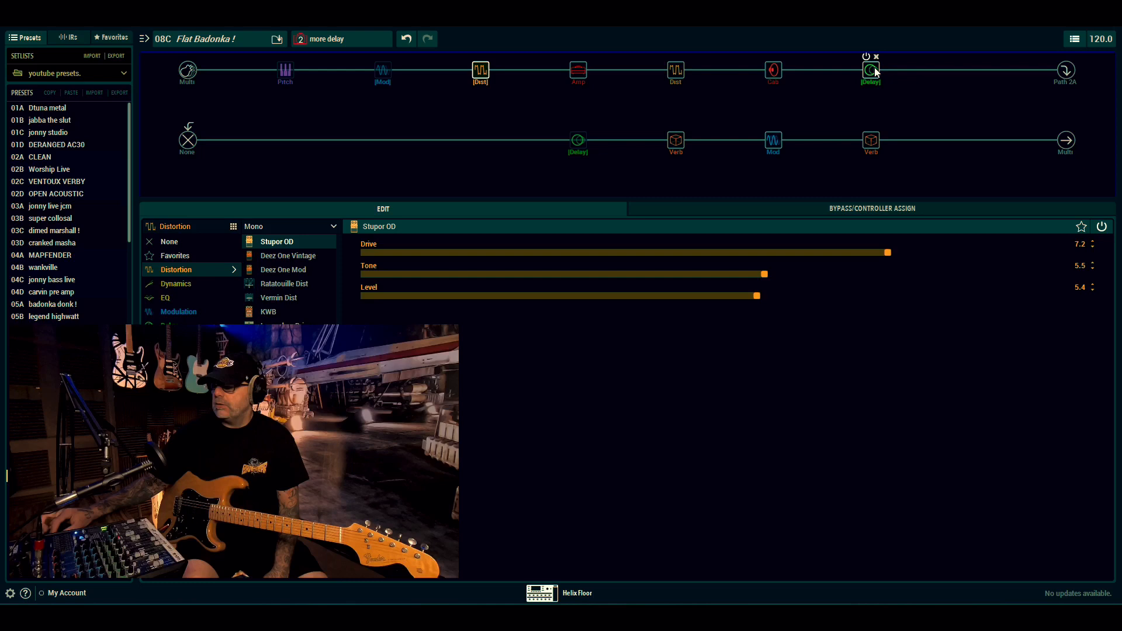
pyautogui.click(870, 71)
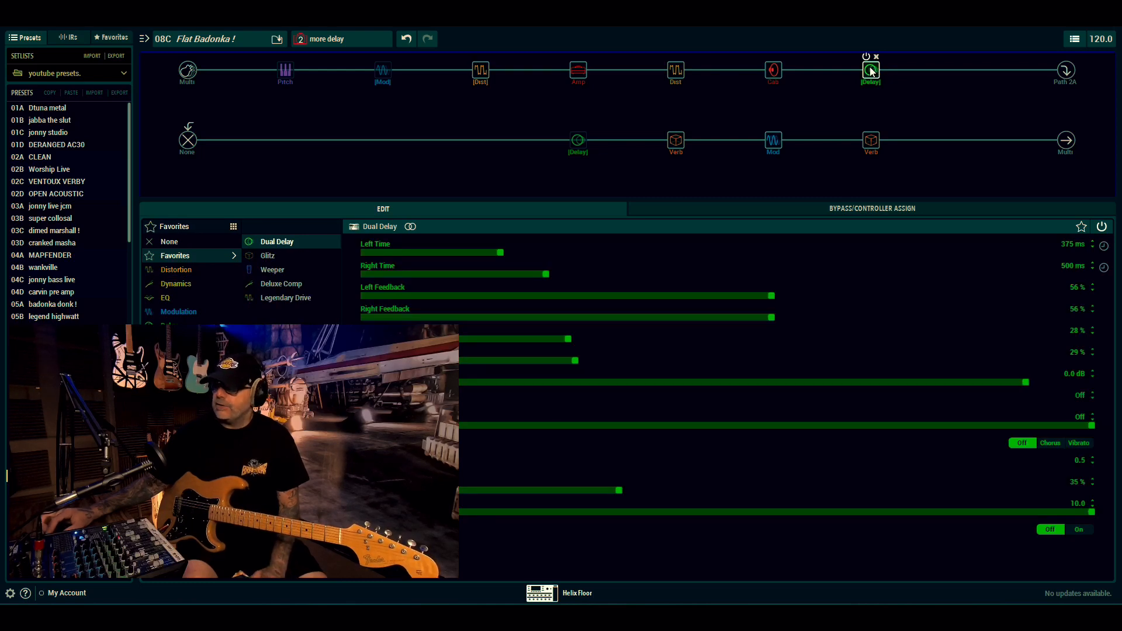